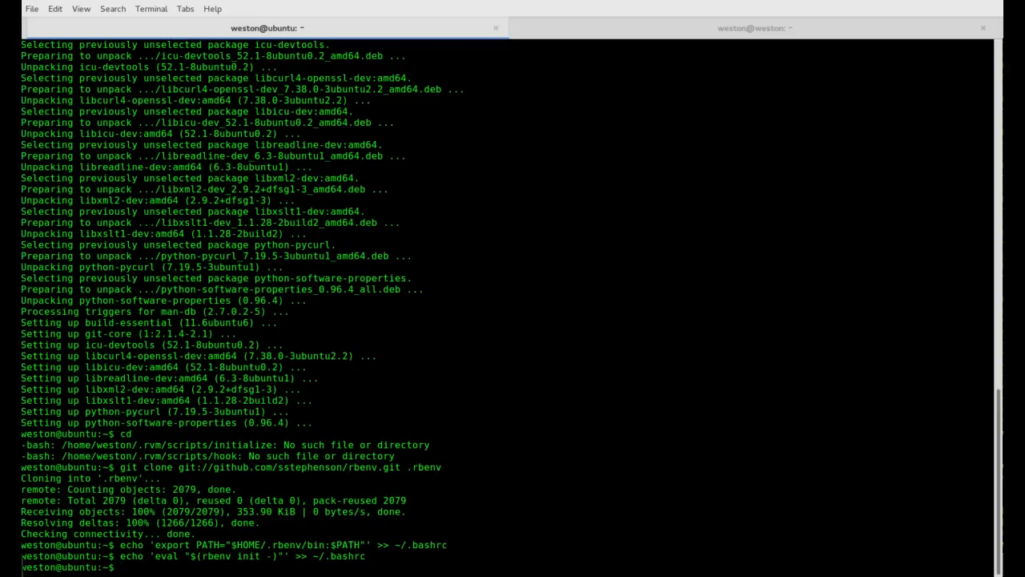
type("git")
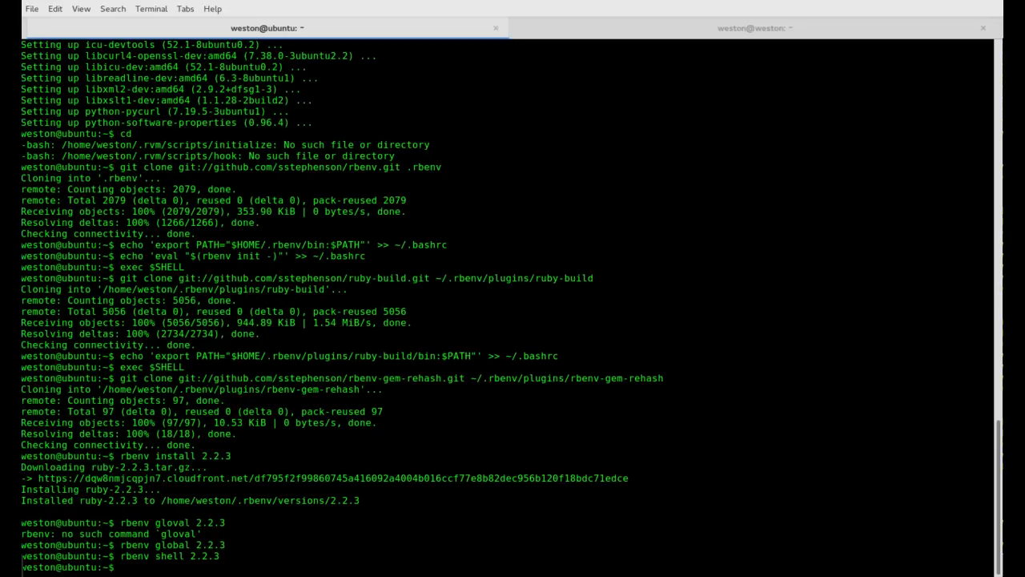
type("ruby -v")
type("echo")
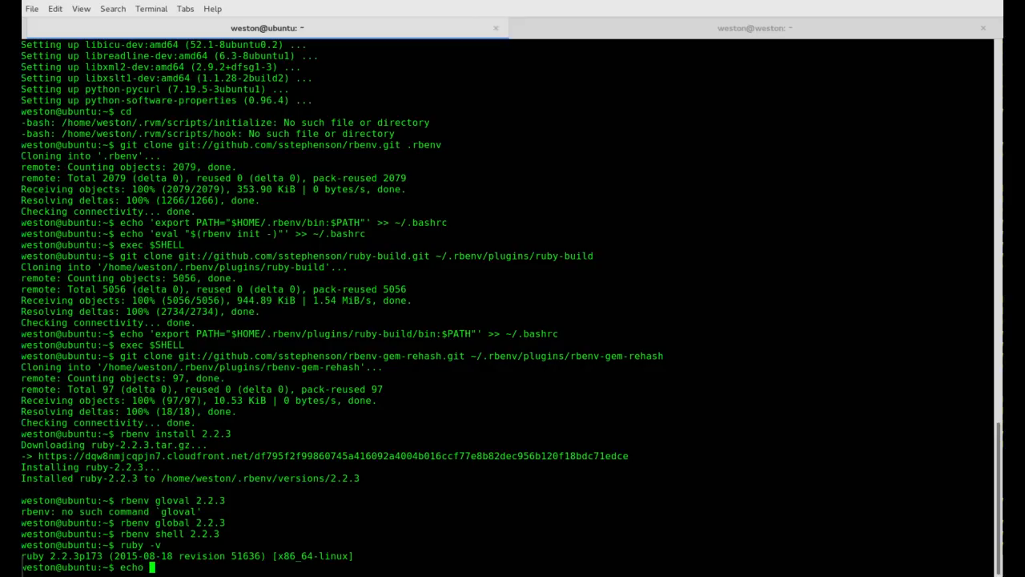